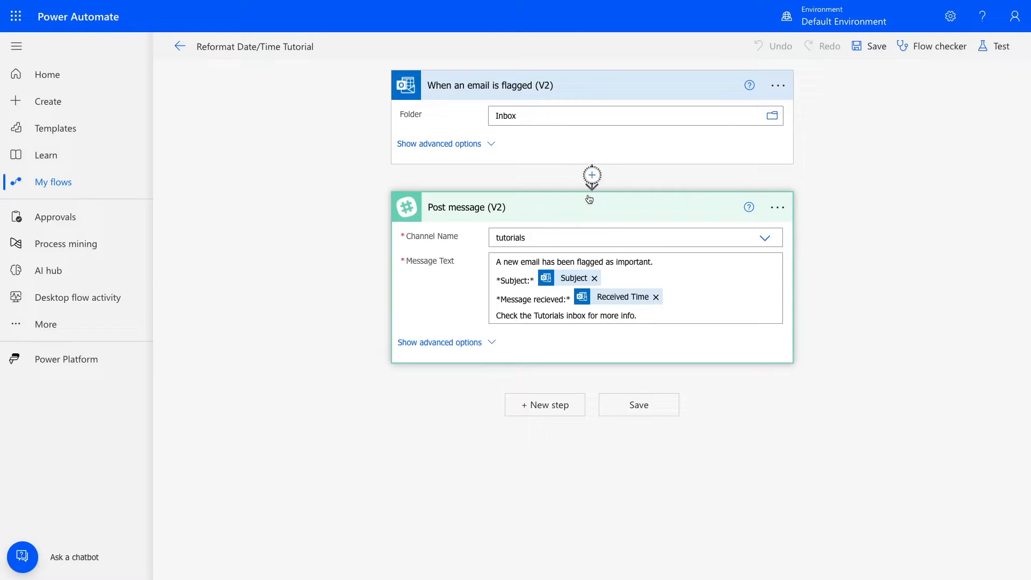
# Step: Insert a new step after the flagged-email trigger and choose the Date Time connector via search 'da'
pyautogui.click(590, 175)
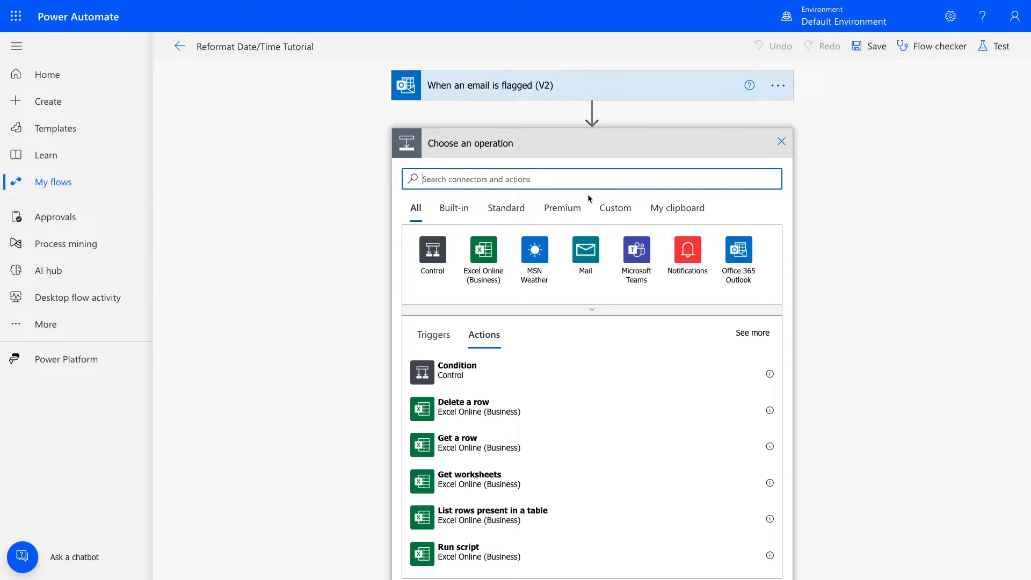
pyautogui.click(590, 85)
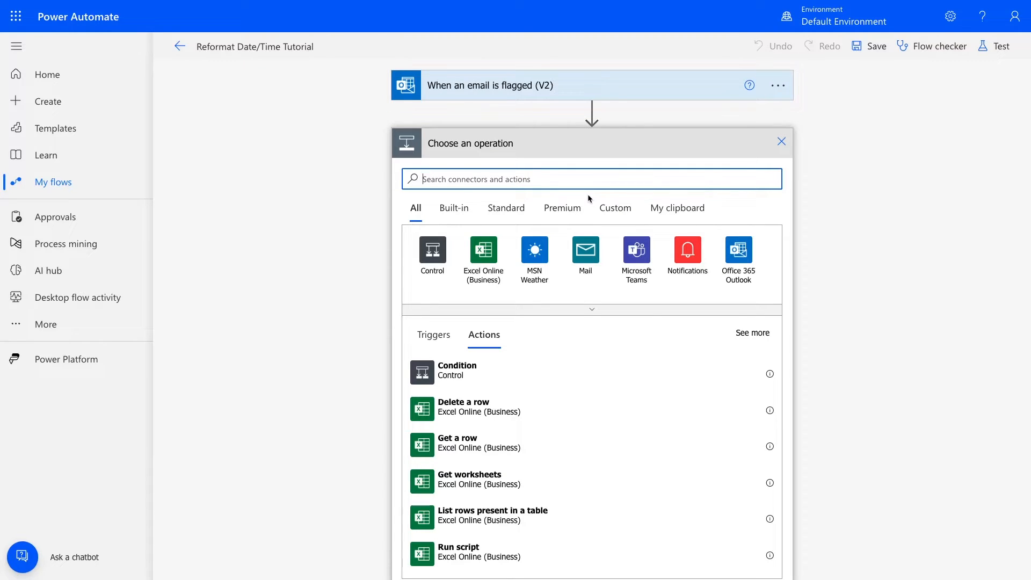
pyautogui.write('date')
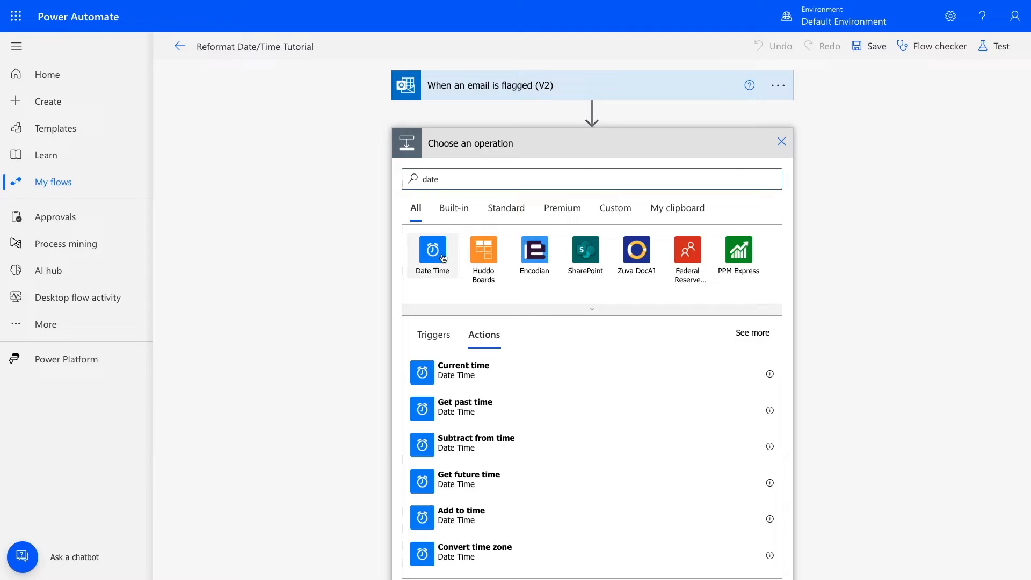
pyautogui.click(432, 256)
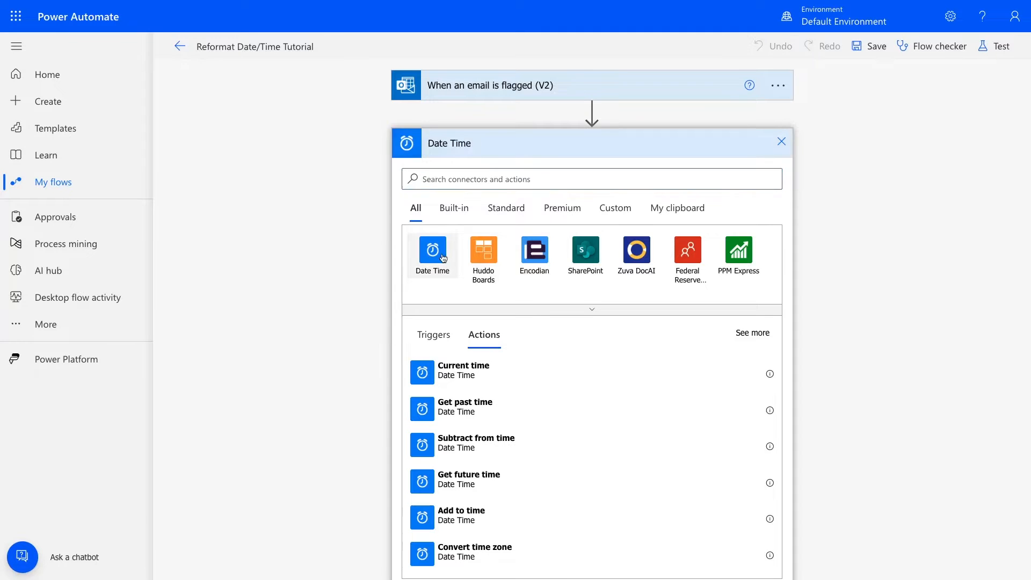
pyautogui.click(432, 251)
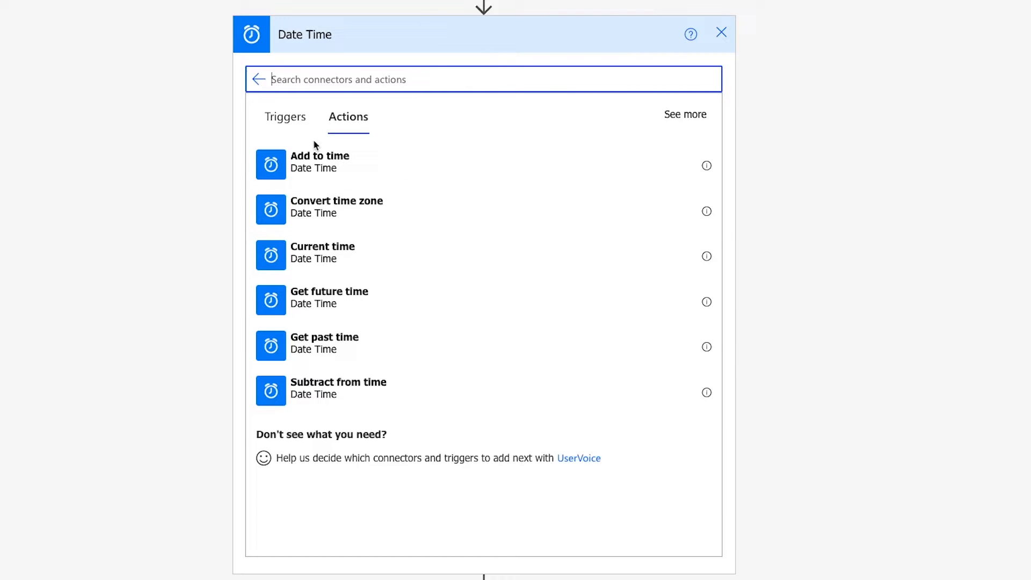
# Step: Add Convert time zone with the email's Received Time as its base time
pyautogui.click(337, 206)
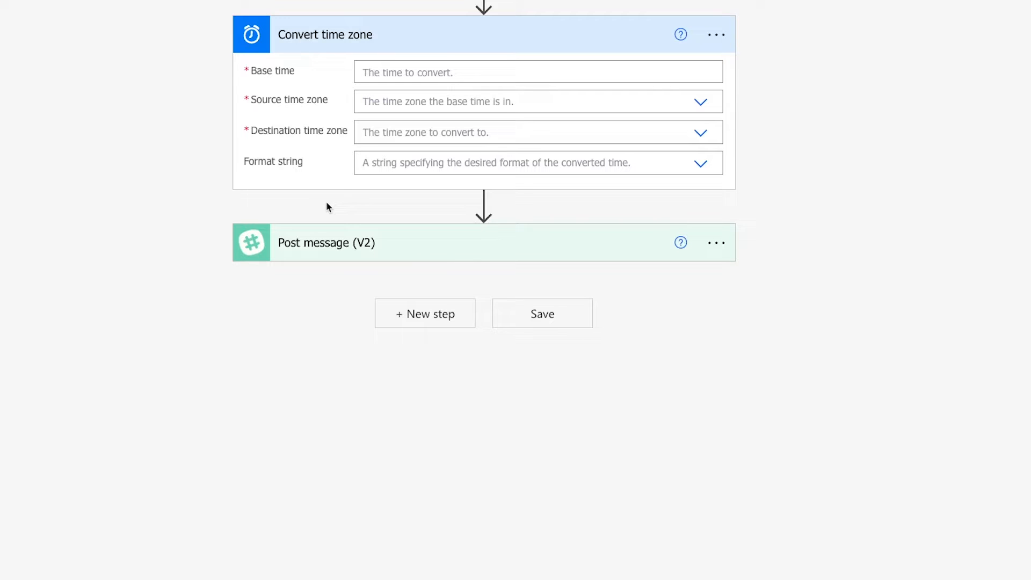
pyautogui.scroll(3)
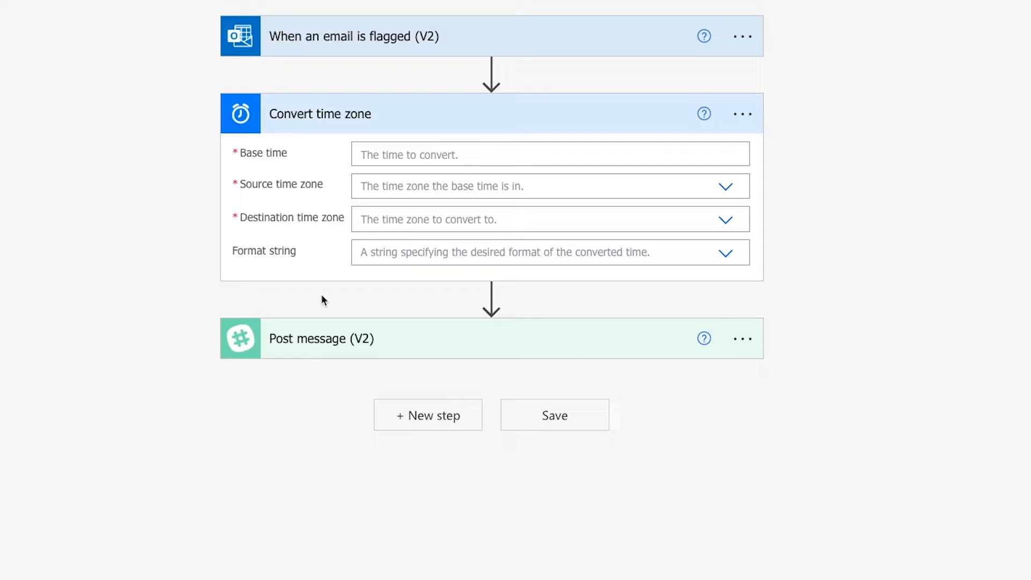
pyautogui.moveTo(420, 154)
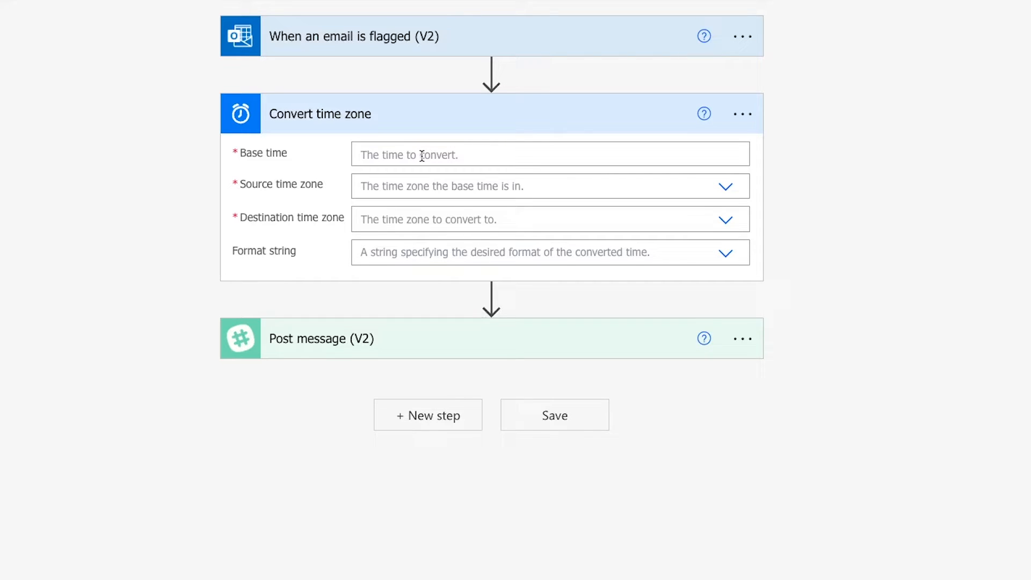
pyautogui.click(548, 155)
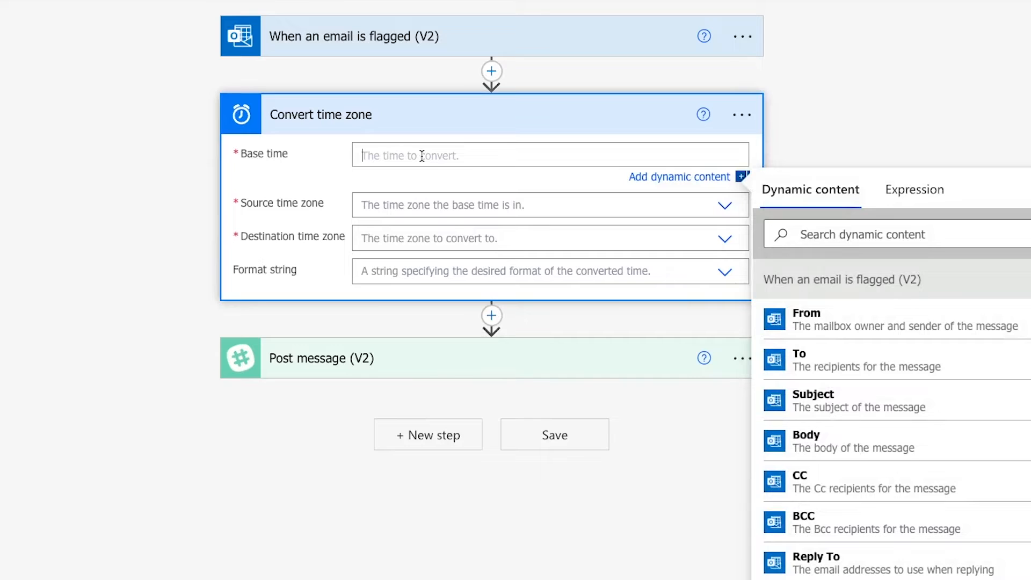
pyautogui.moveTo(657, 198)
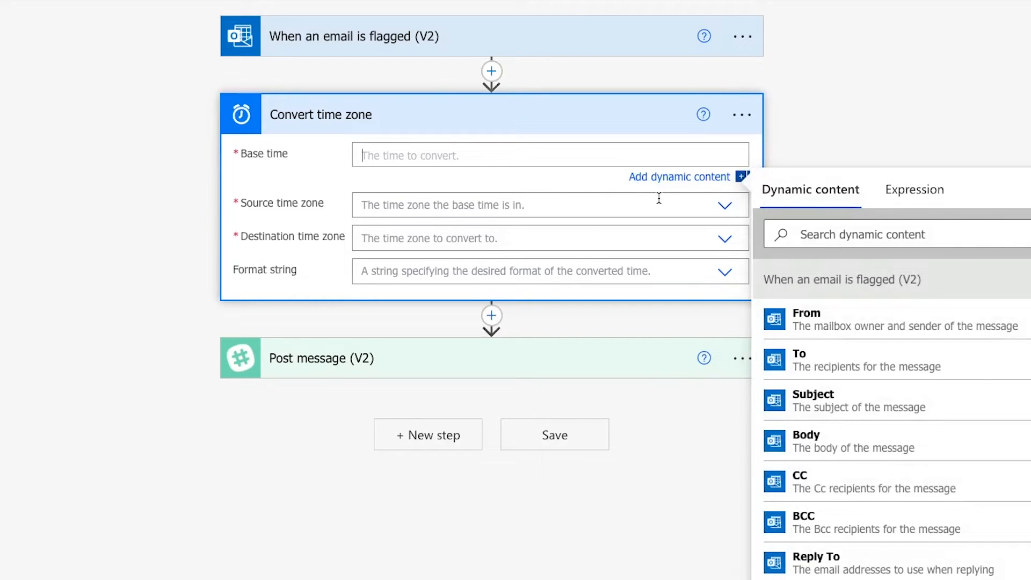
pyautogui.moveTo(682, 195)
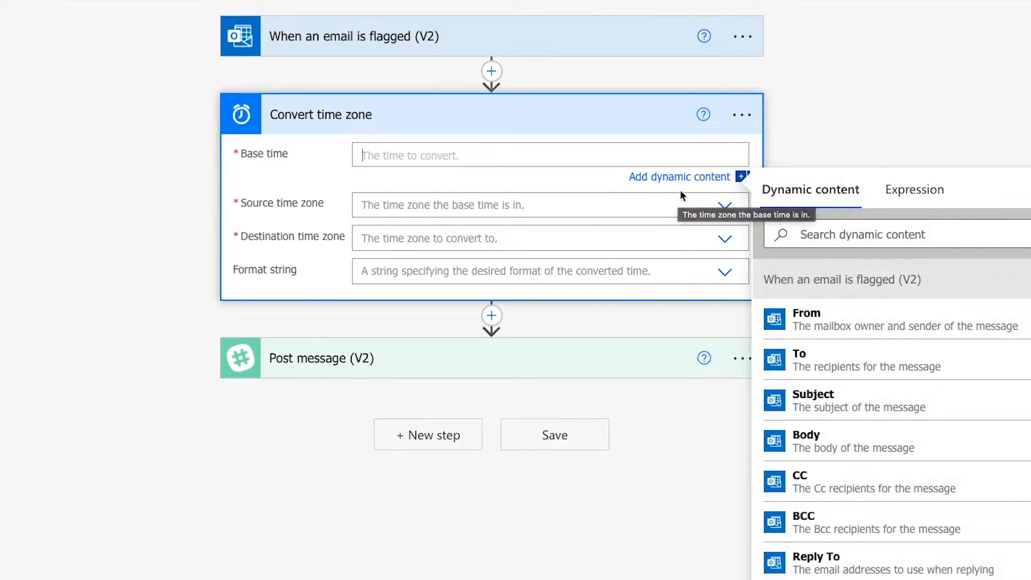
pyautogui.moveTo(681, 191)
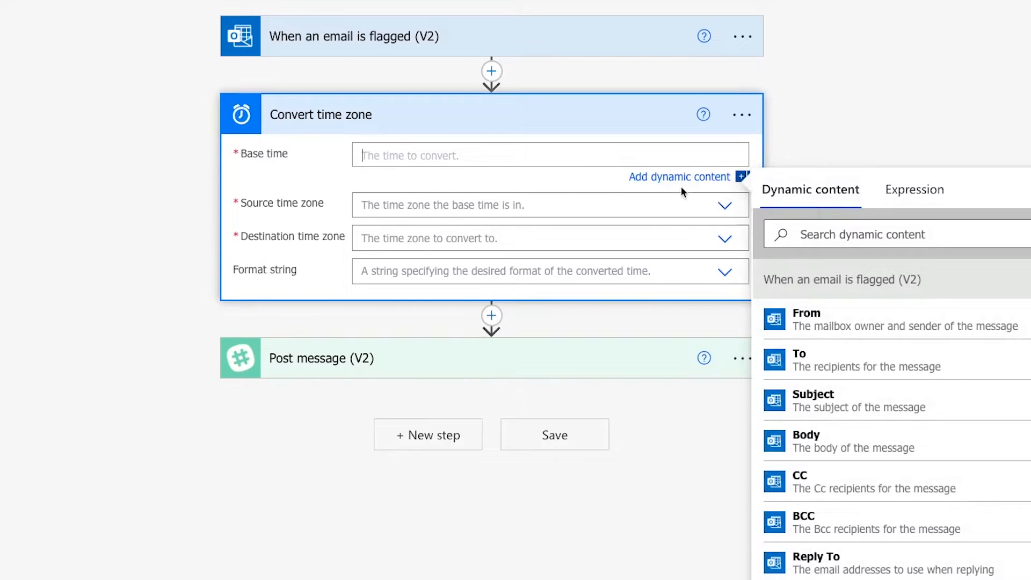
pyautogui.moveTo(682, 189)
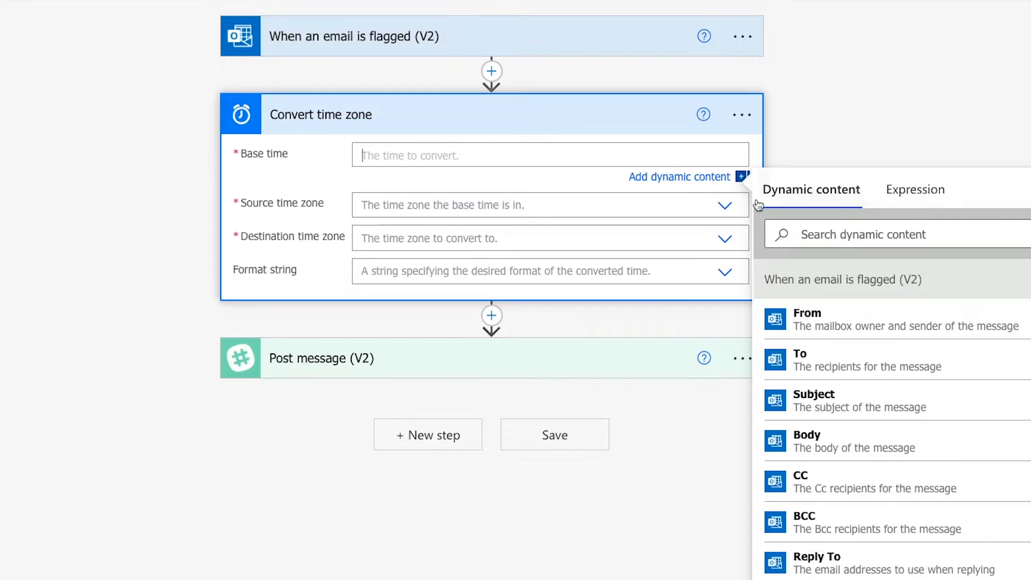
pyautogui.scroll(-3)
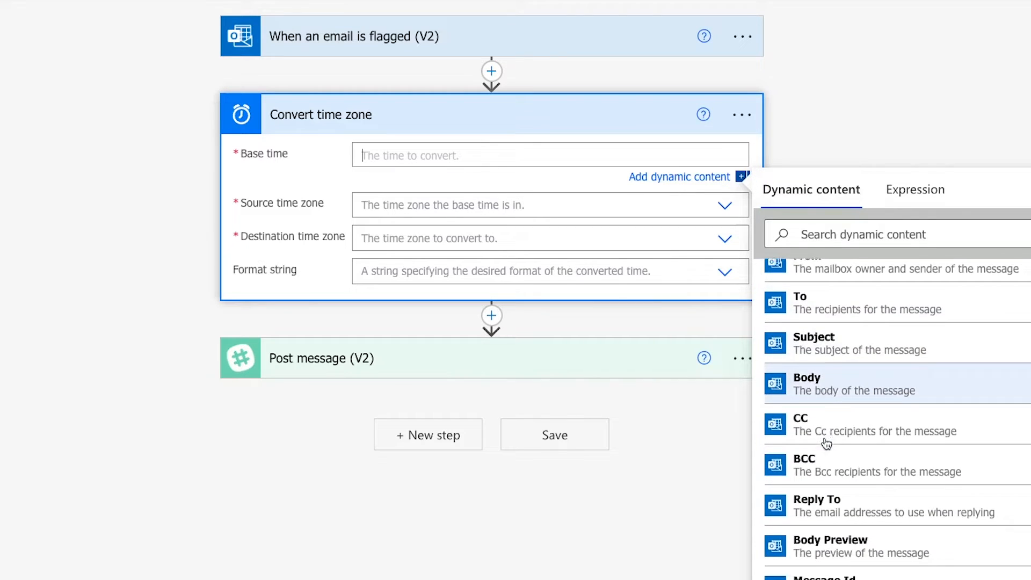
pyautogui.scroll(-3)
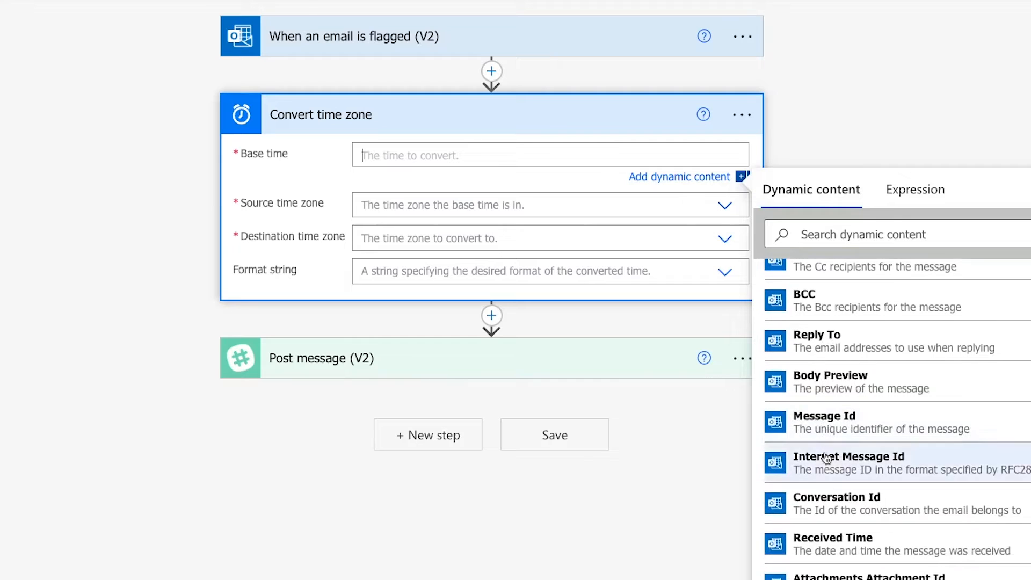
pyautogui.moveTo(822, 549)
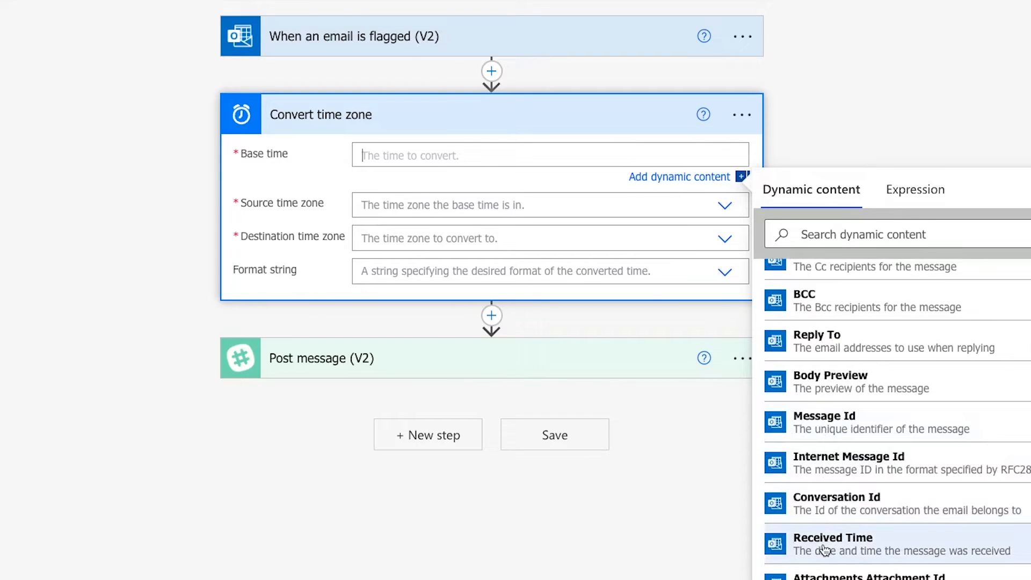
pyautogui.click(832, 545)
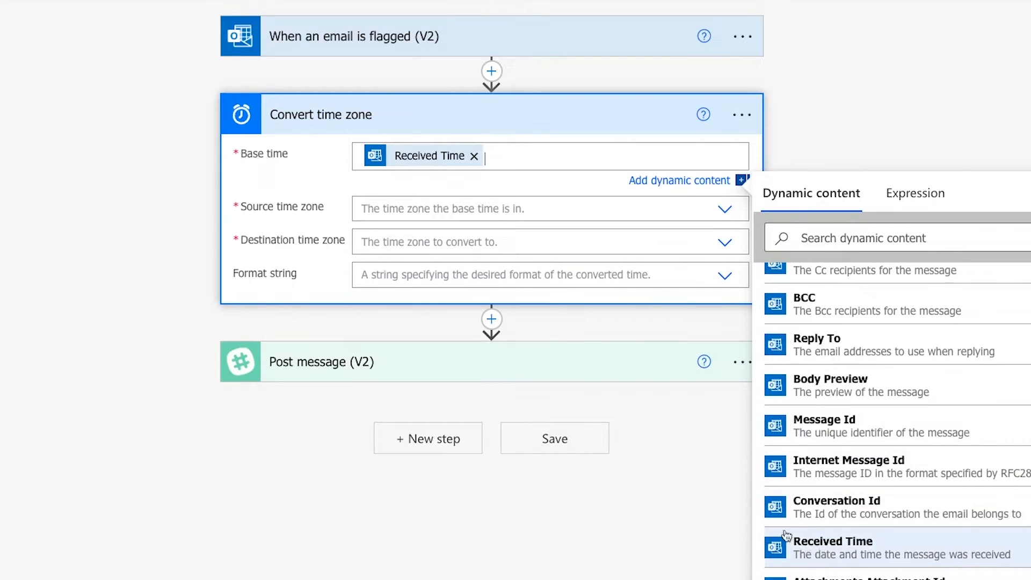
pyautogui.moveTo(650, 228)
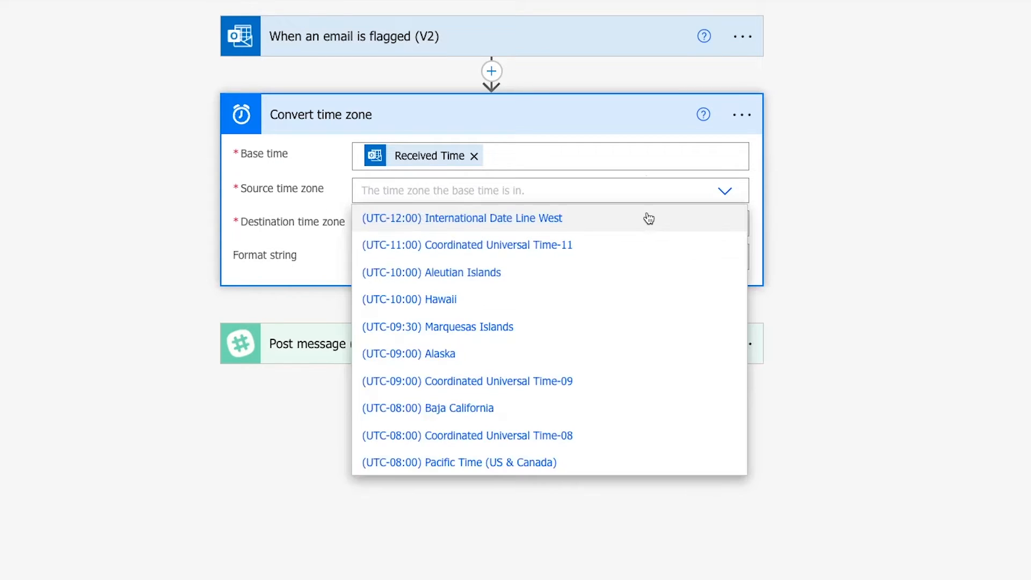
# Step: Set source time zone to UTC and destination to (UTC-05:00) Eastern Time (US & Canada)
pyautogui.scroll(-3)
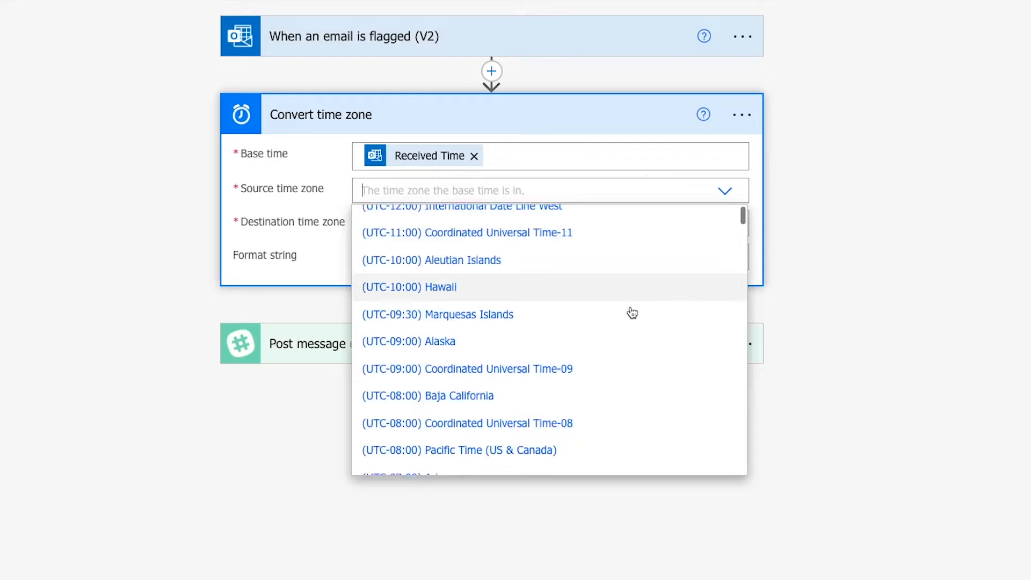
pyautogui.scroll(-3)
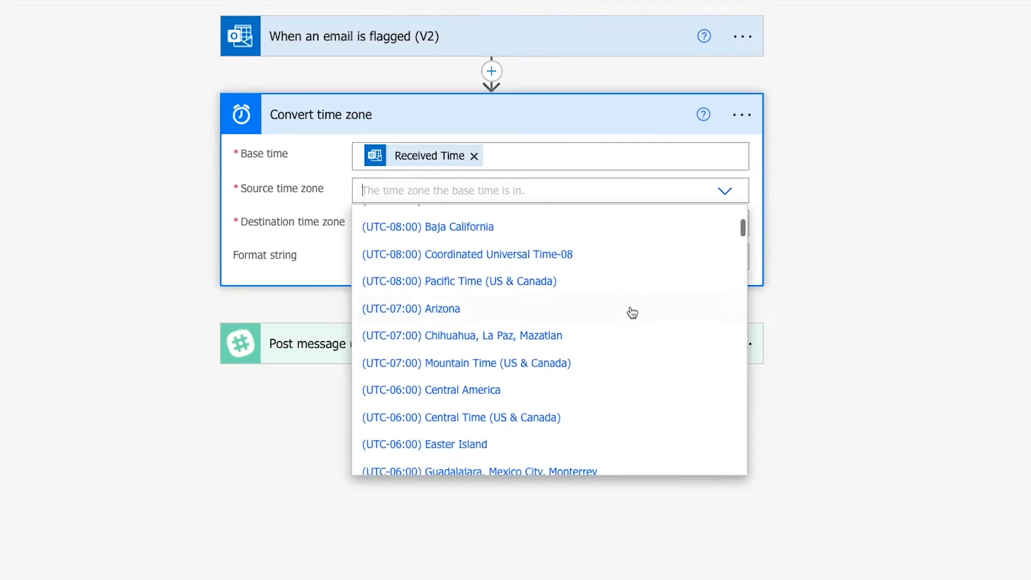
pyautogui.scroll(-3)
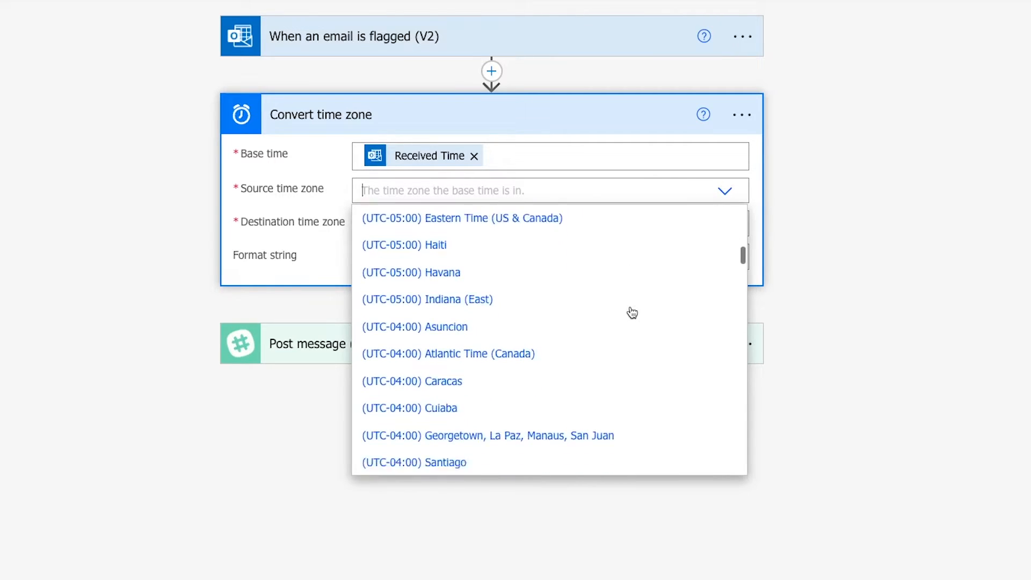
pyautogui.scroll(-3)
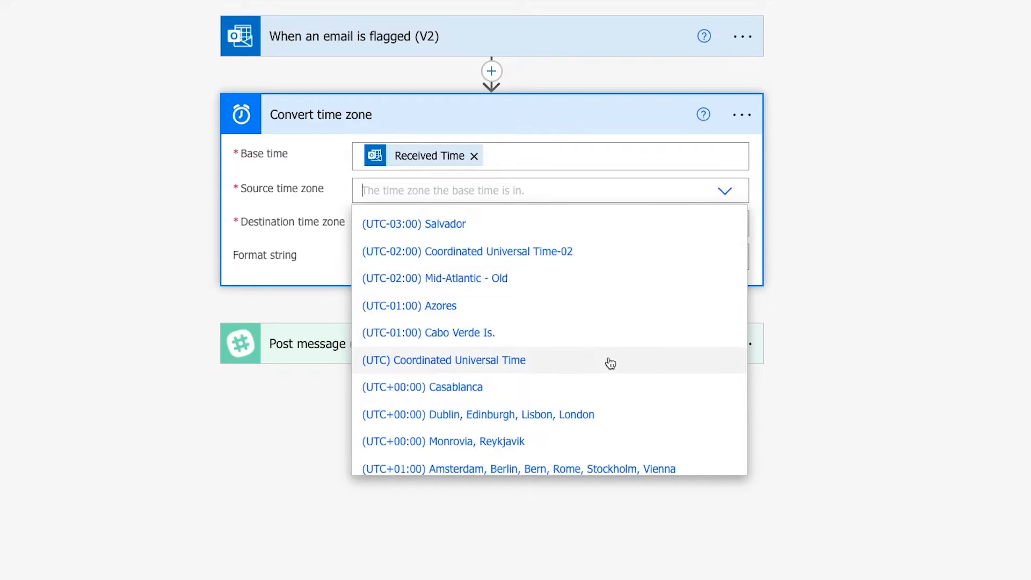
pyautogui.click(444, 360)
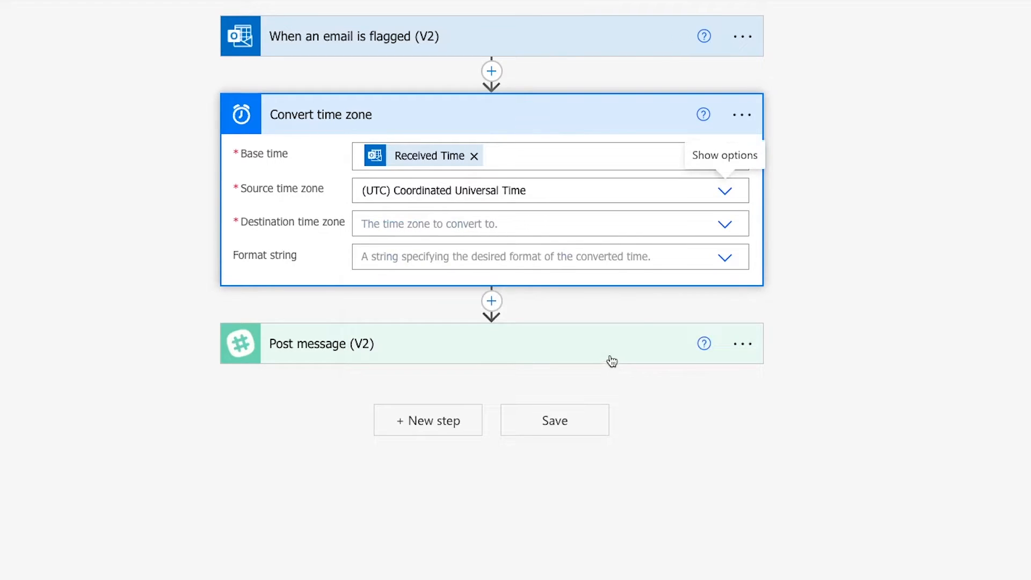
pyautogui.click(725, 223)
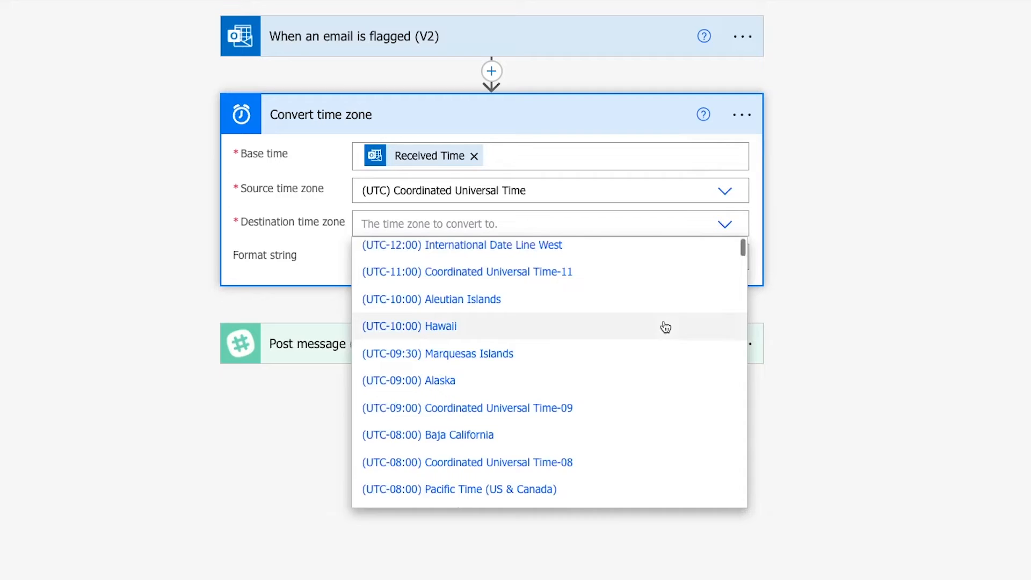
pyautogui.scroll(-3)
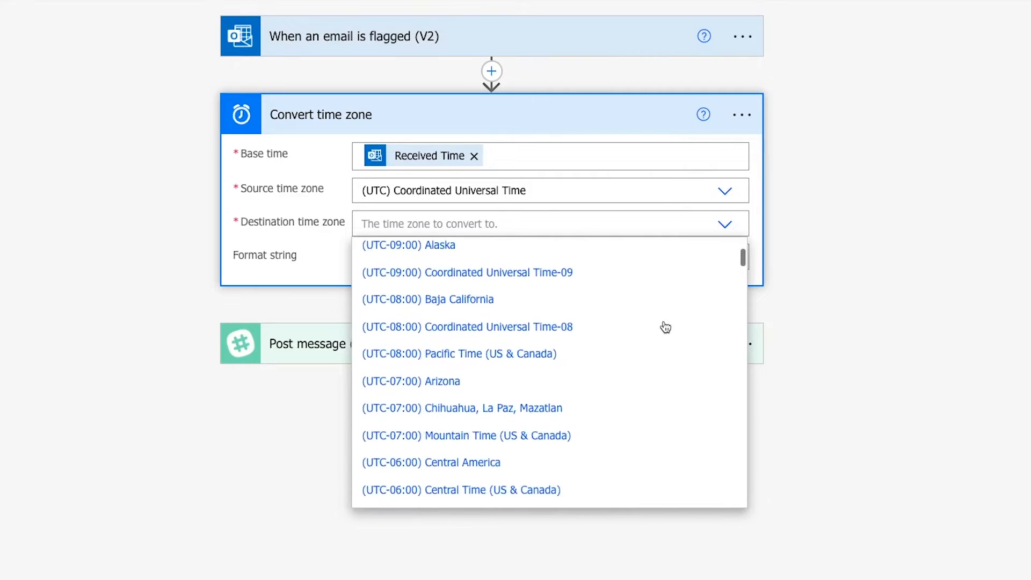
pyautogui.scroll(-3)
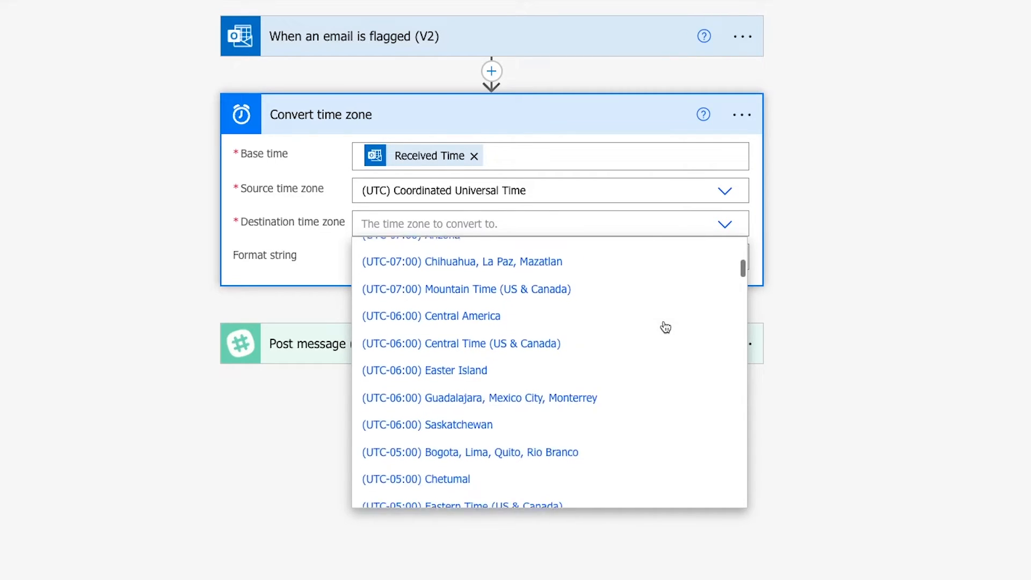
pyautogui.scroll(-3)
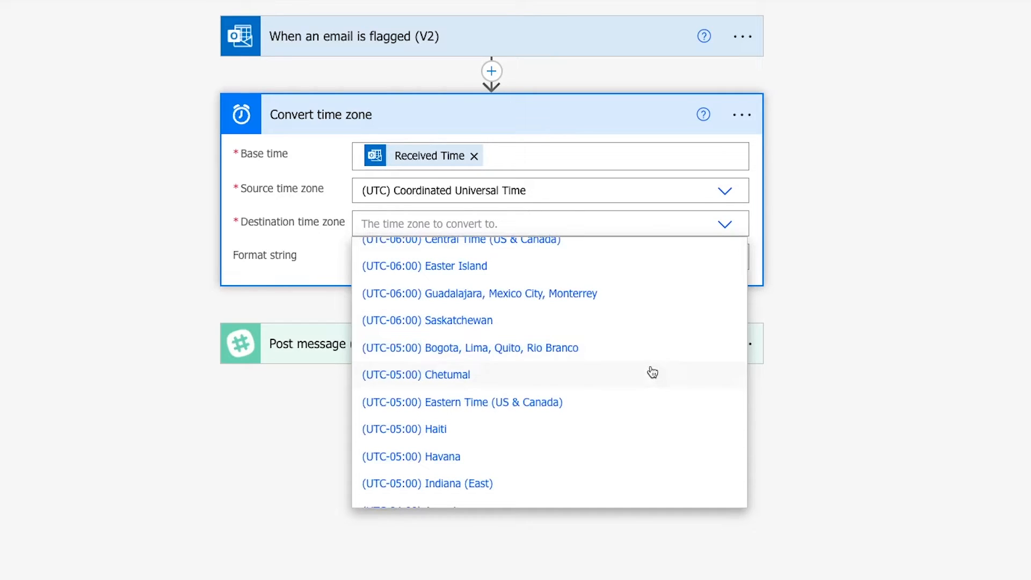
pyautogui.moveTo(643, 402)
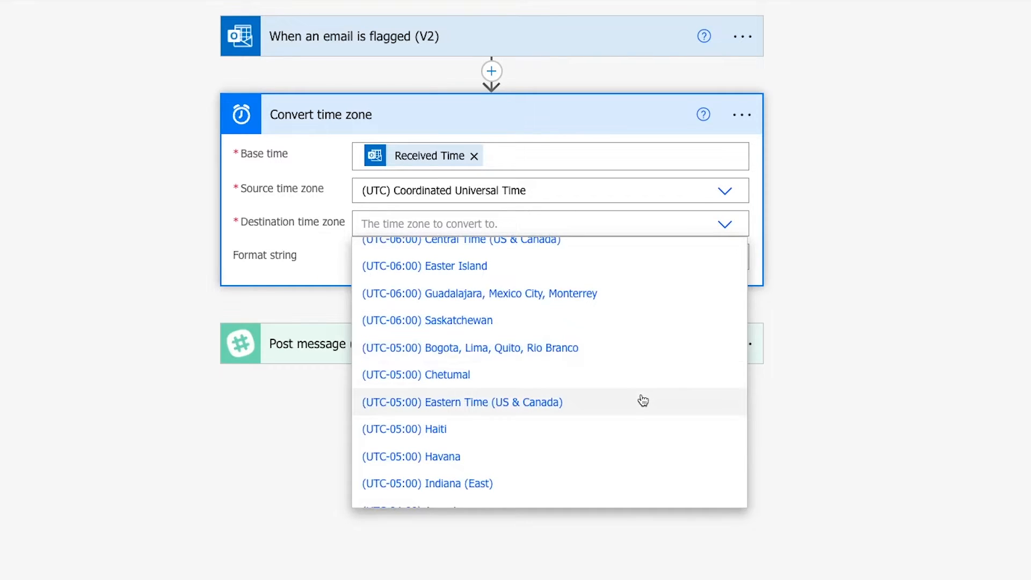
pyautogui.click(462, 401)
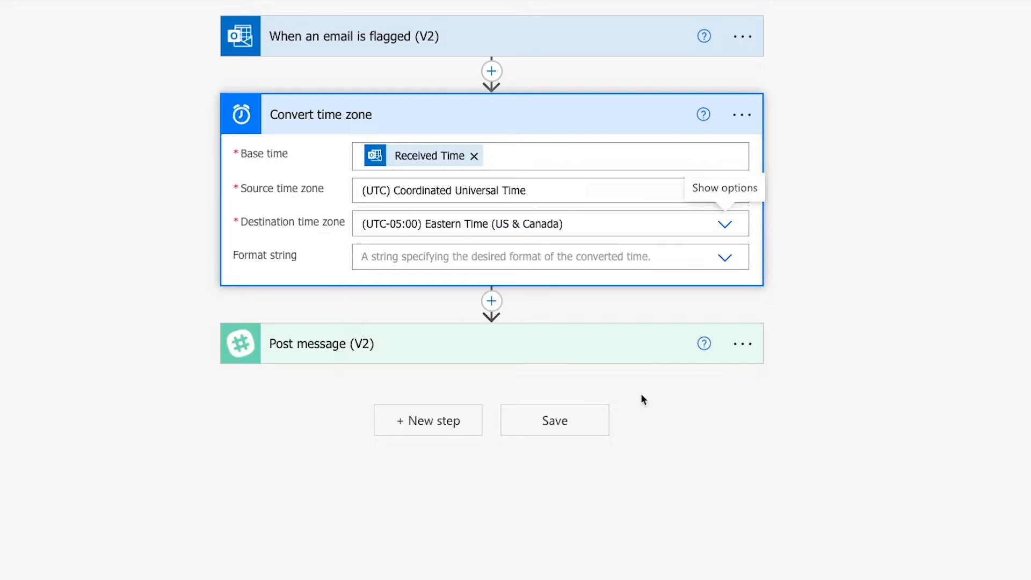
pyautogui.moveTo(604, 288)
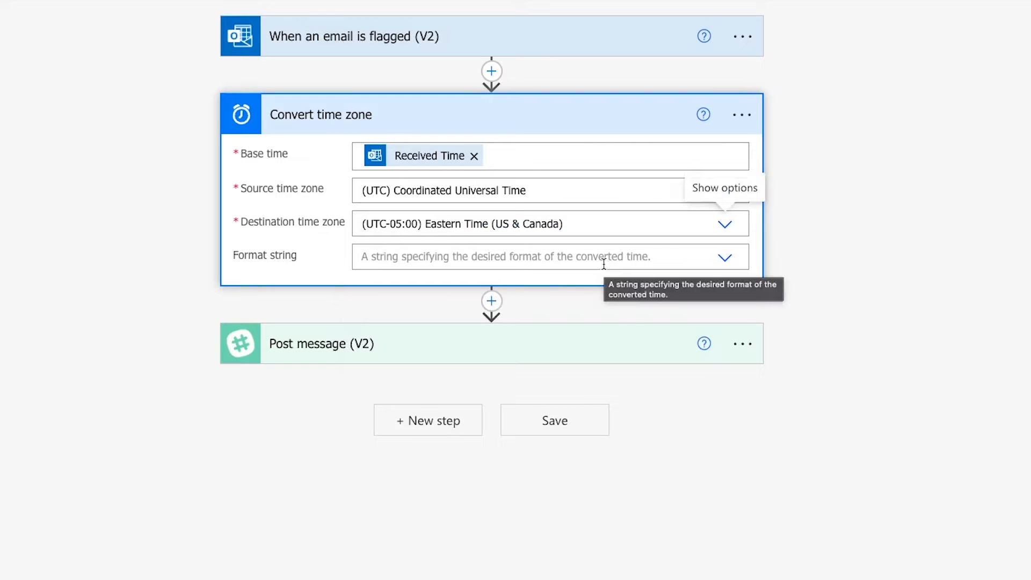
# Step: Enter the custom format string MM/dd/yy hh:mm tt for the converted time
pyautogui.click(725, 256)
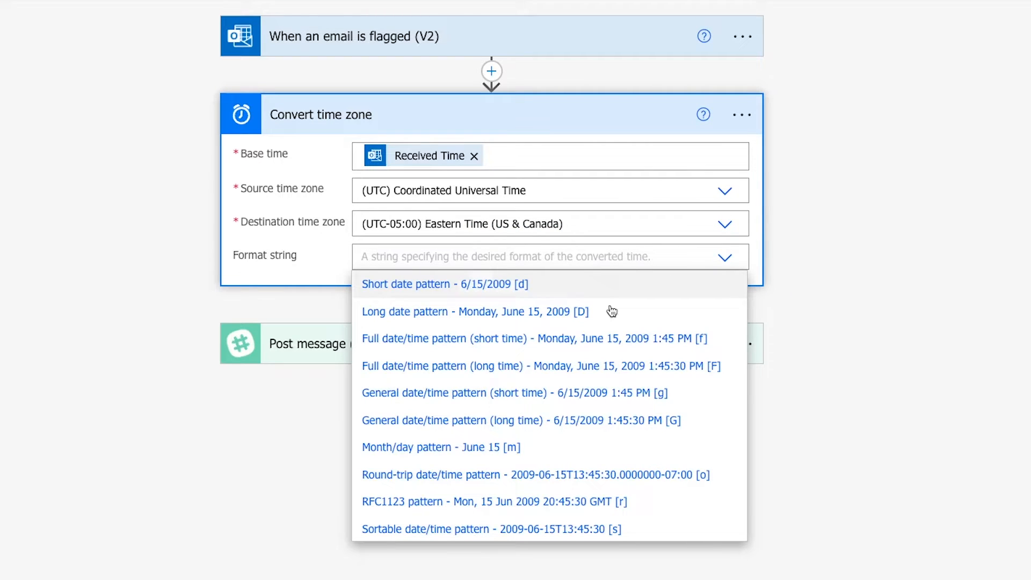
pyautogui.scroll(-3)
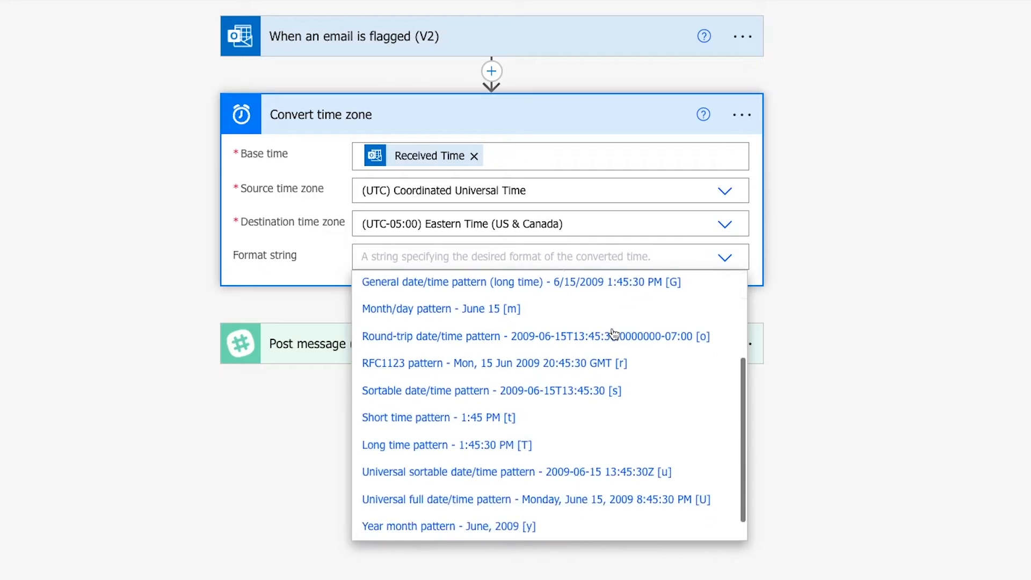
pyautogui.scroll(-3)
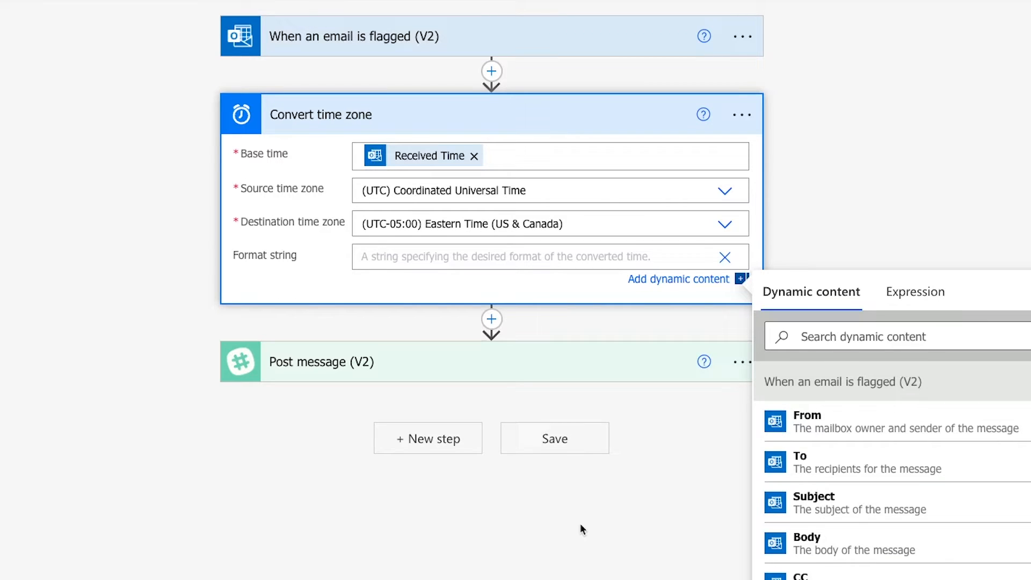
pyautogui.write('MM/dd/yy hh:mm tt')
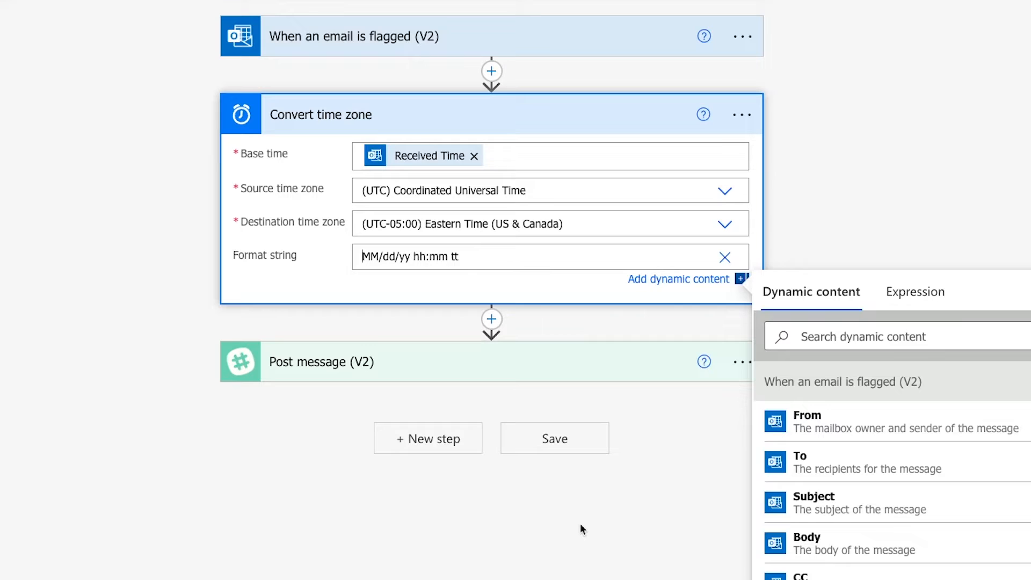
pyautogui.moveTo(543, 490)
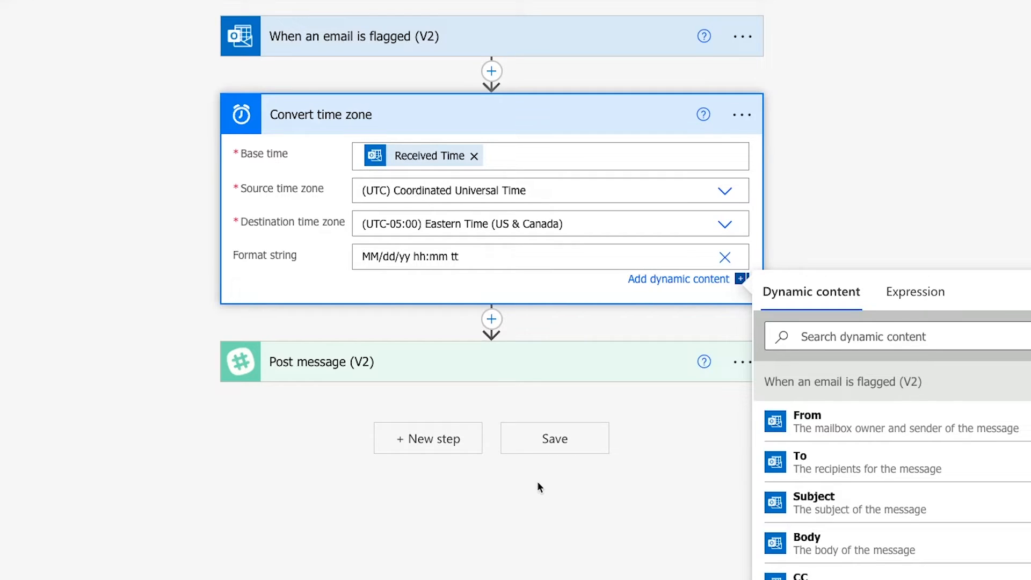
pyautogui.moveTo(494, 393)
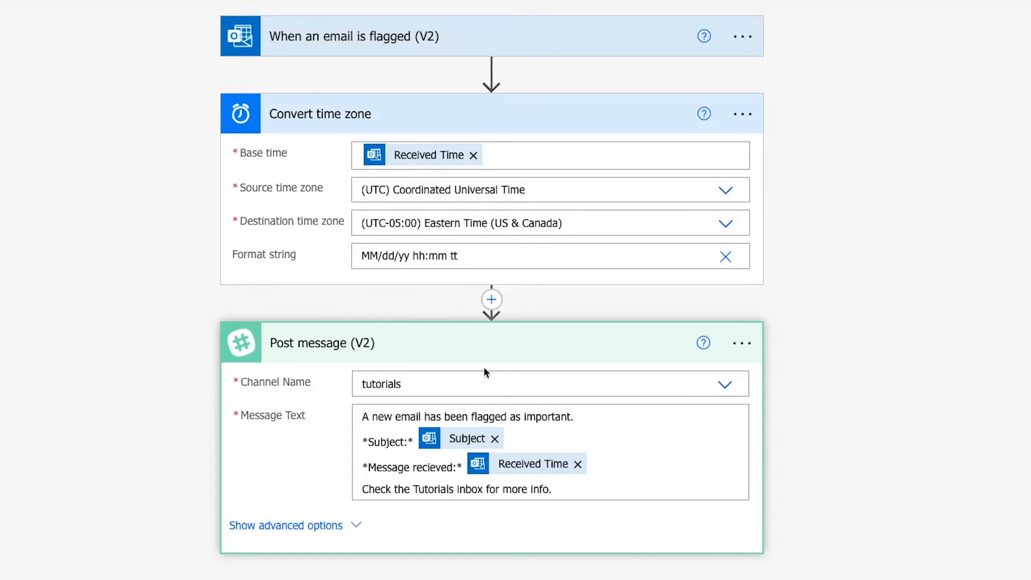
# Step: Insert Converted time into the Slack Message Text and save the flow
pyautogui.scroll(-3)
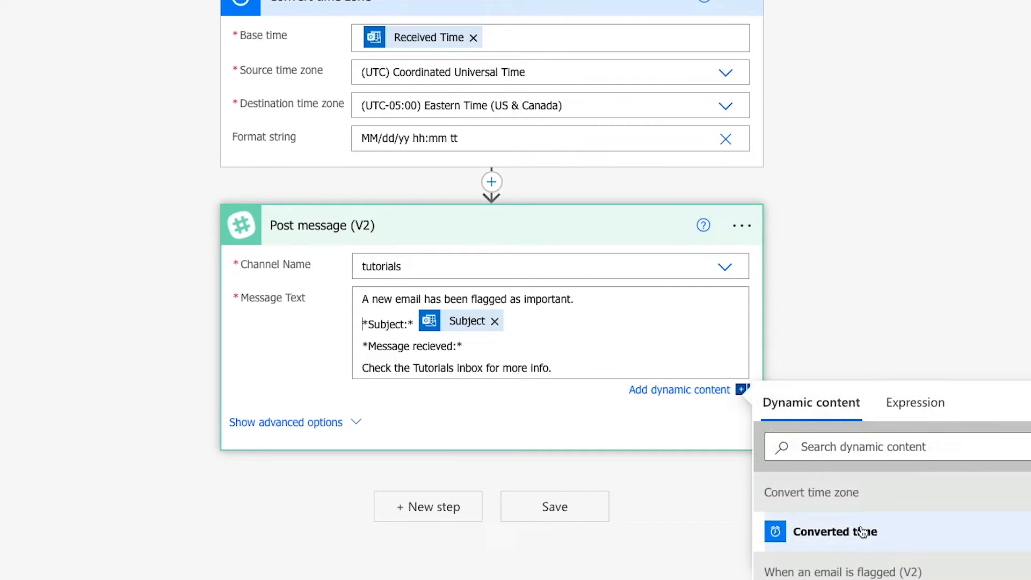
pyautogui.click(835, 532)
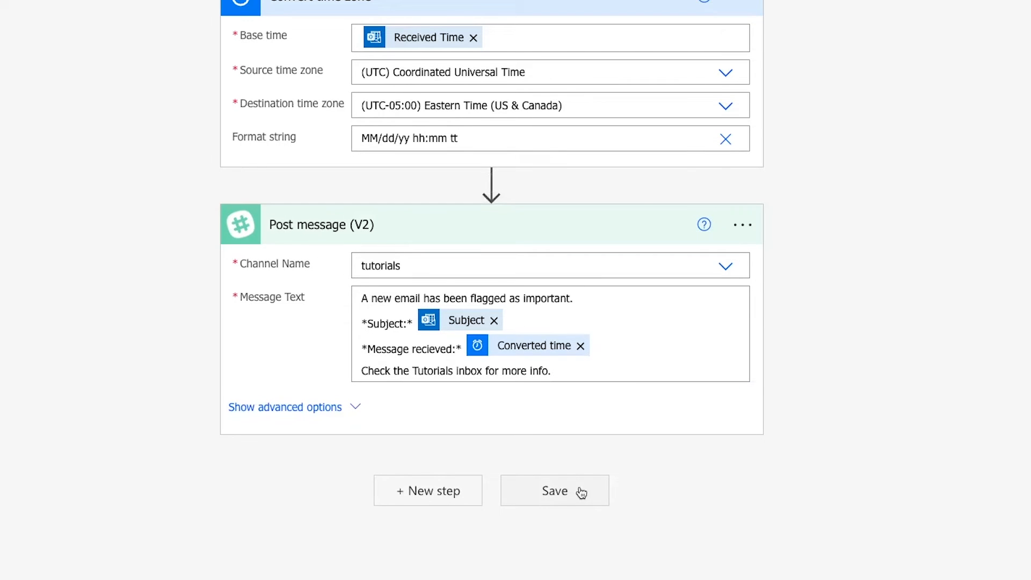
pyautogui.click(554, 490)
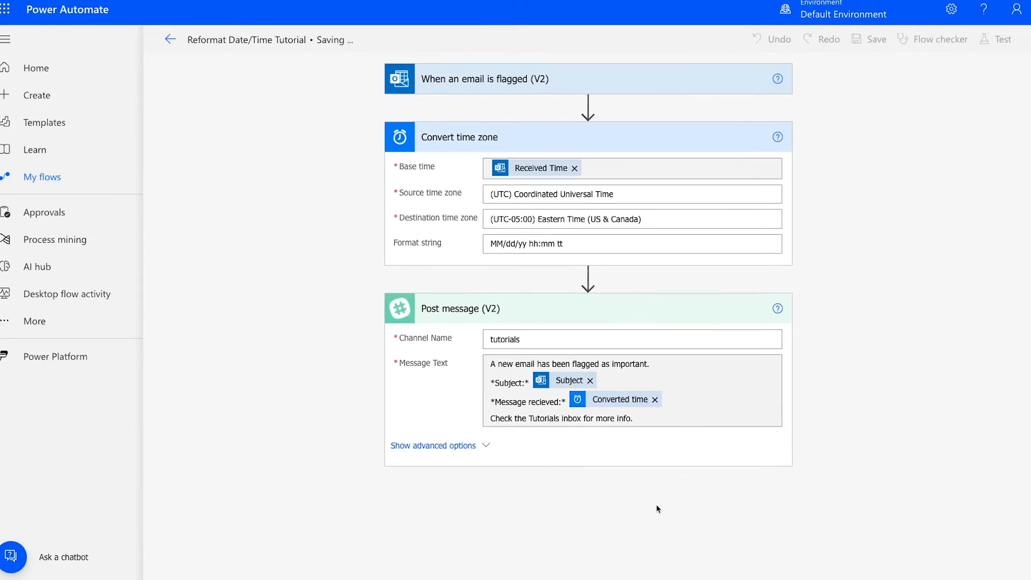
pyautogui.click(873, 39)
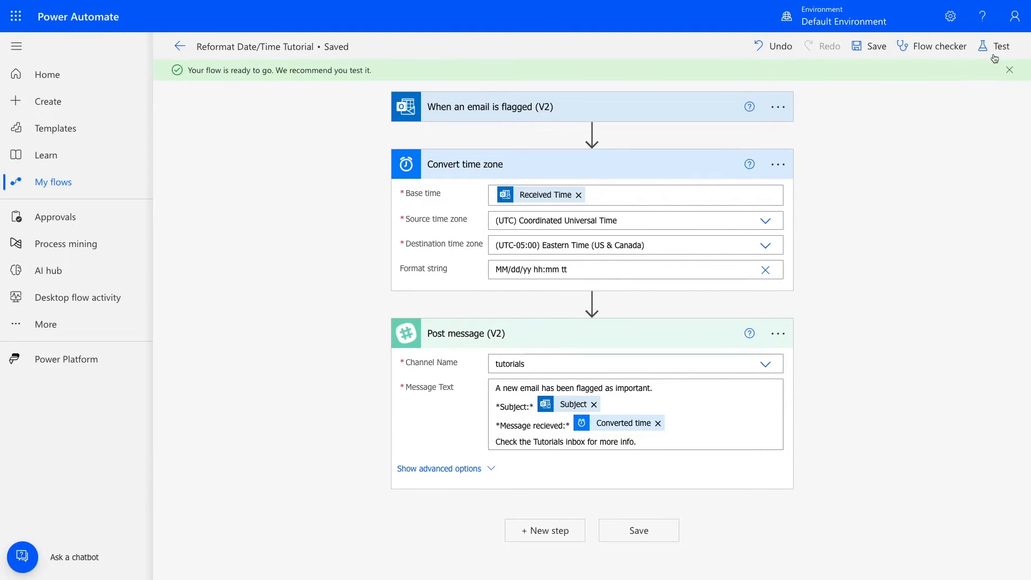
# Step: Start a manual test run of the flow
pyautogui.click(999, 47)
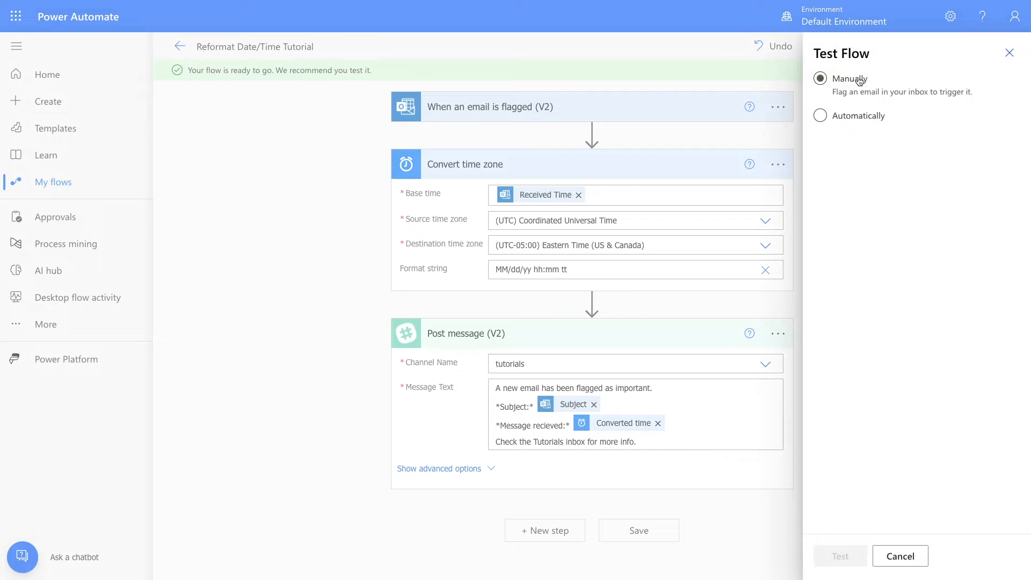
pyautogui.click(819, 78)
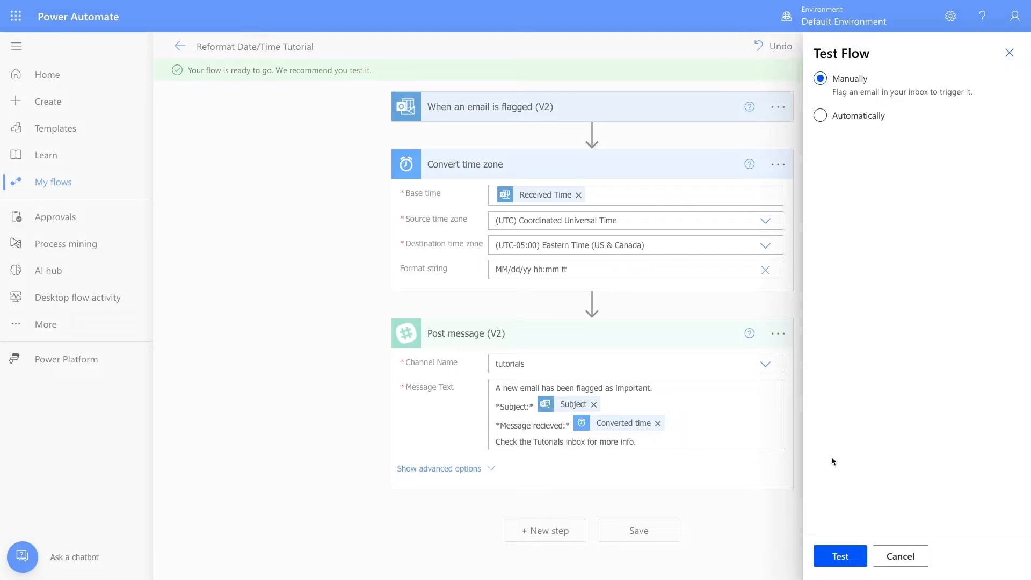
pyautogui.click(840, 555)
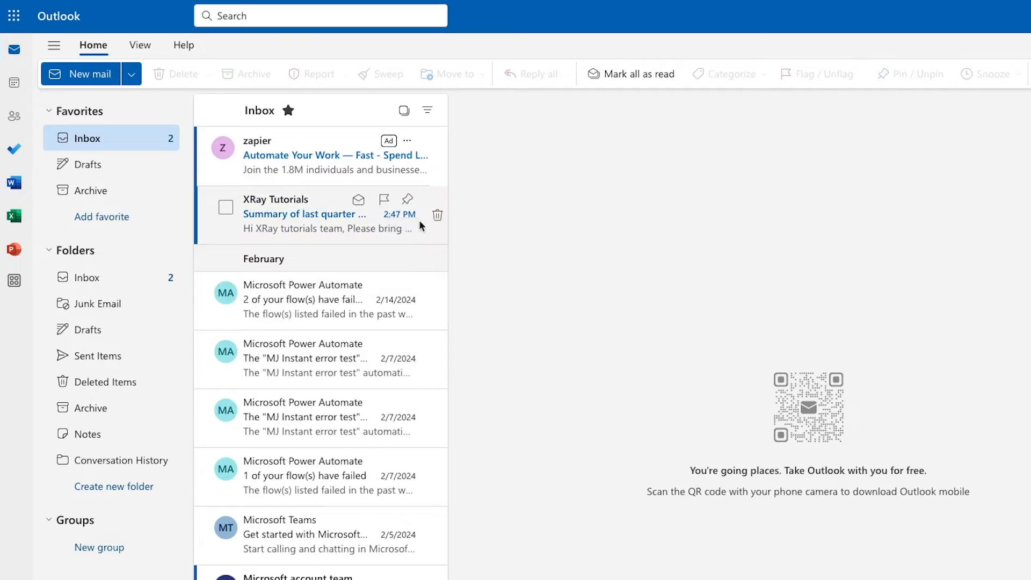
# Step: Flag the XRay Tutorials email in Outlook and view the successful test run
pyautogui.click(385, 200)
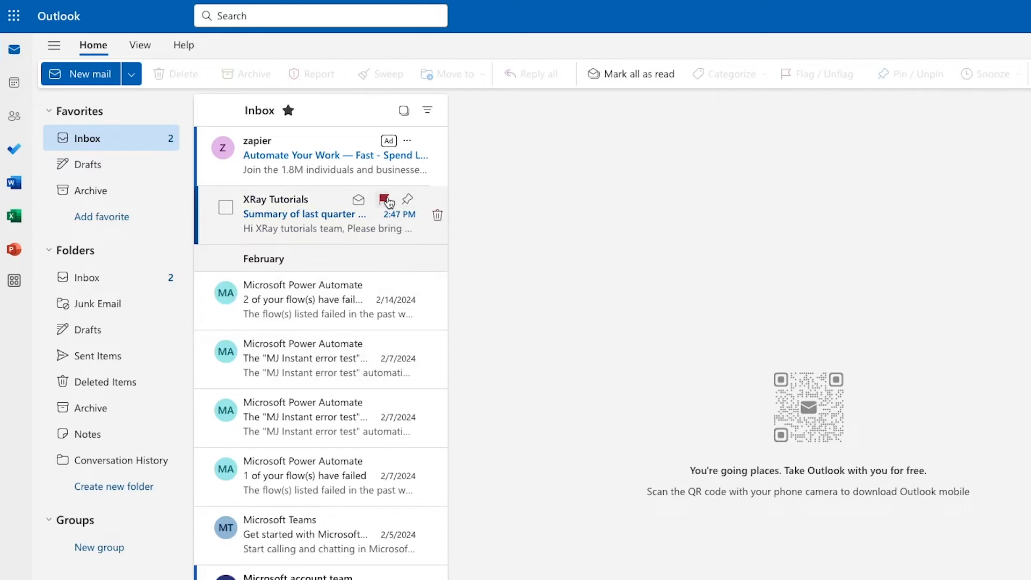
pyautogui.click(386, 201)
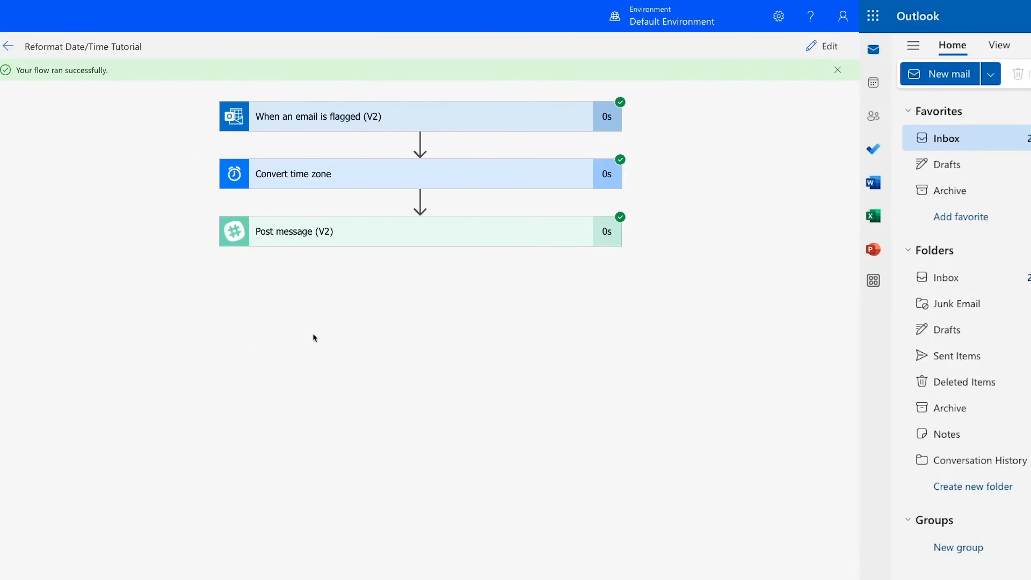